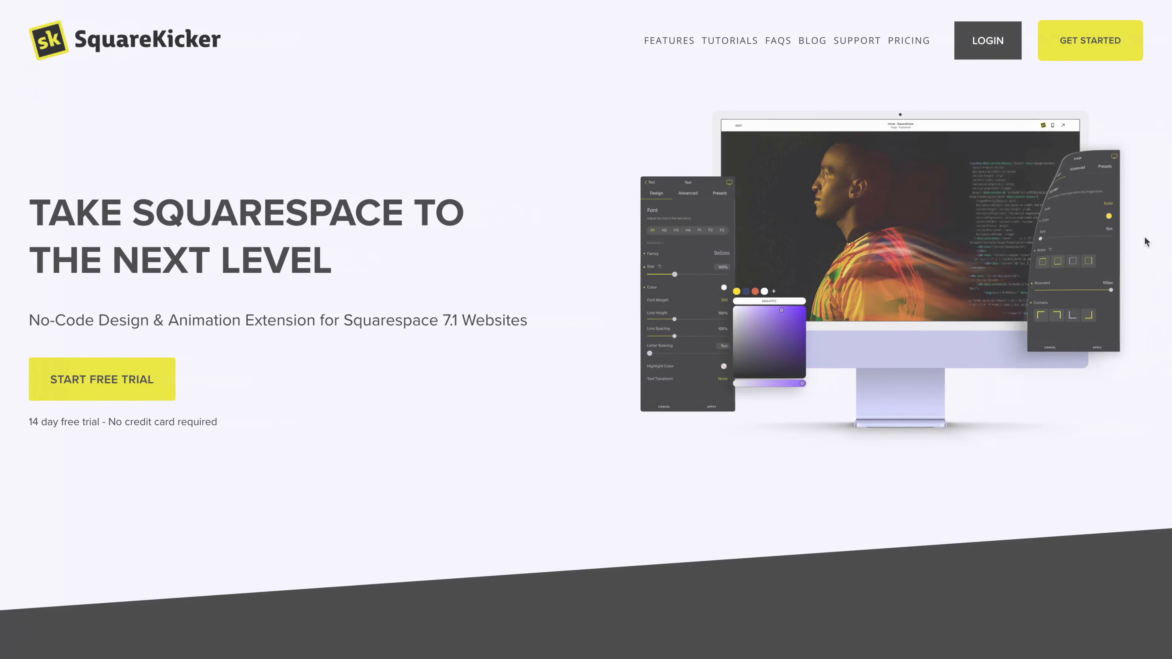
# Step: Create the 14-day free trial from the dashboard's Get Started banner
pyautogui.scroll(-3)
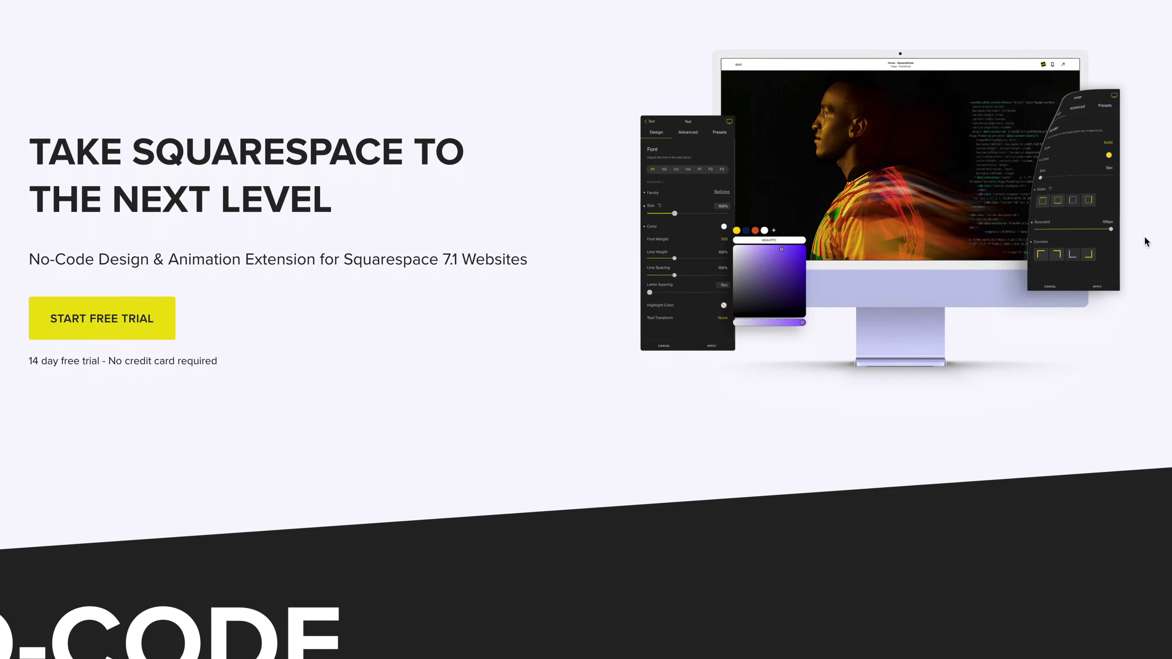
pyautogui.scroll(-3)
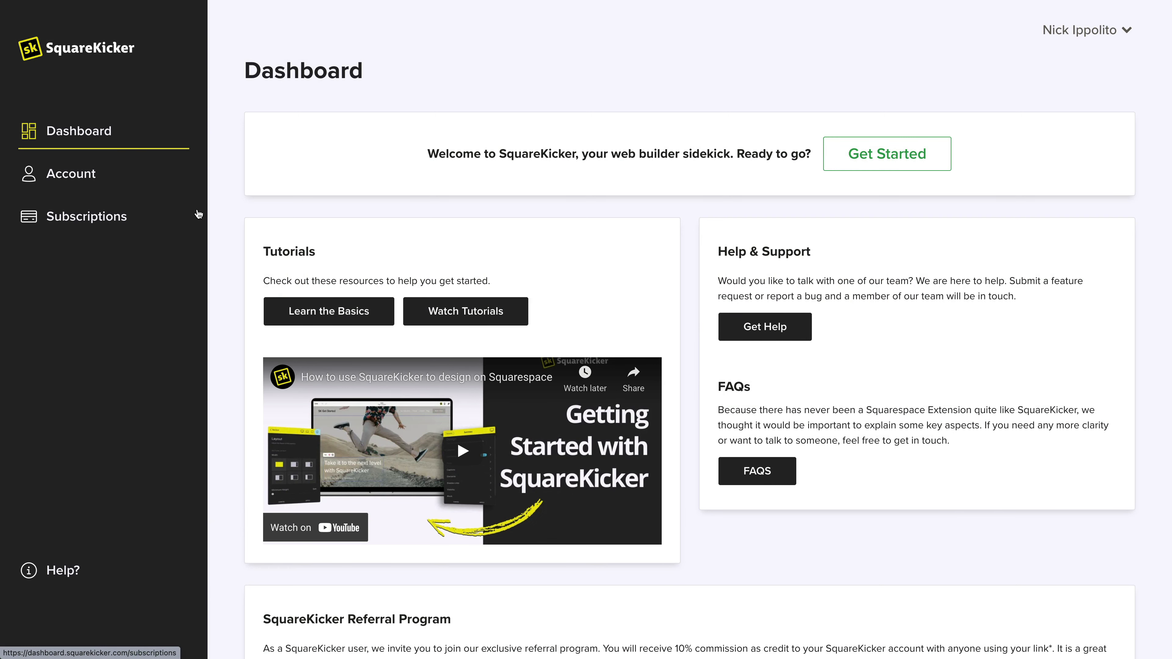
pyautogui.moveTo(886, 153)
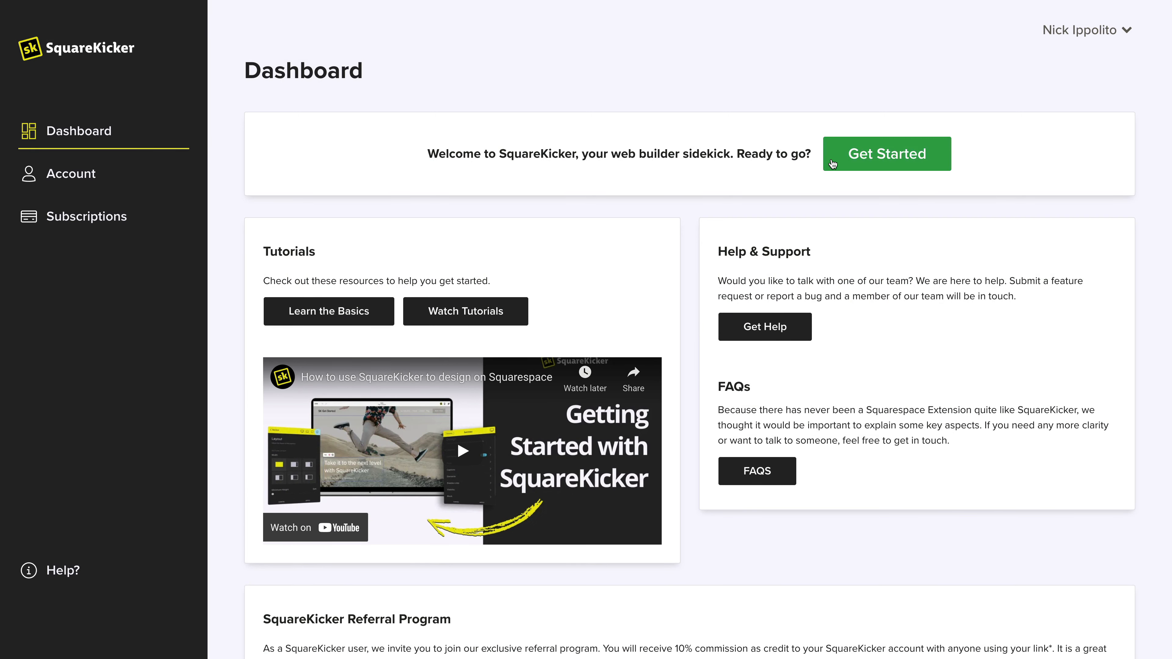
pyautogui.click(885, 154)
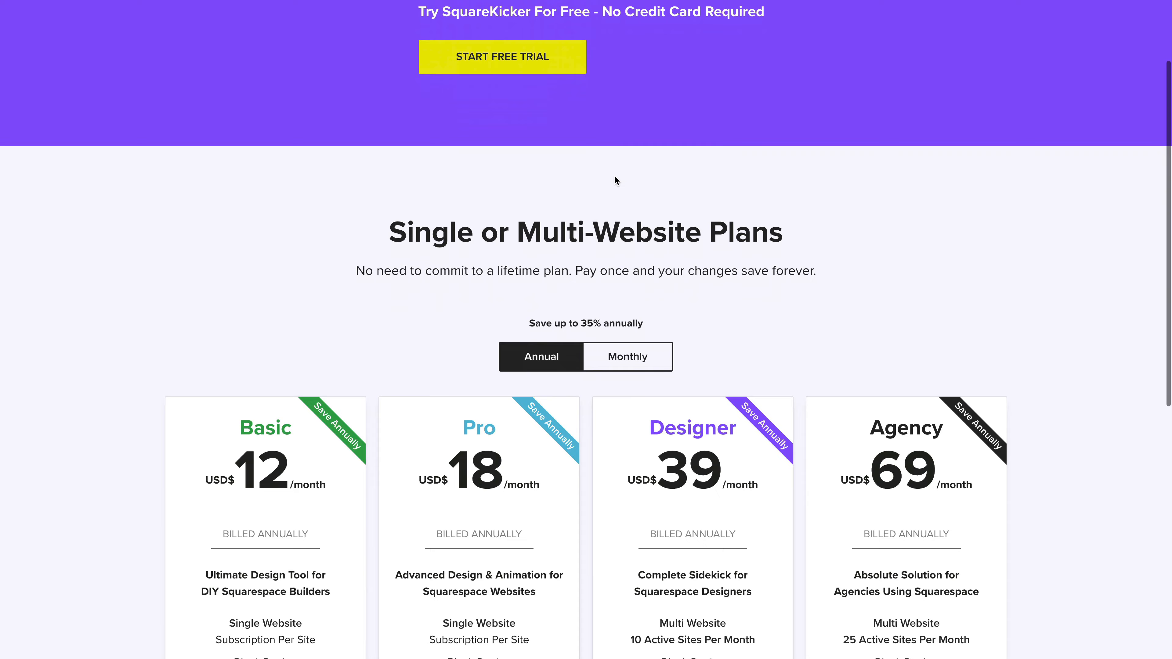
pyautogui.scroll(-3)
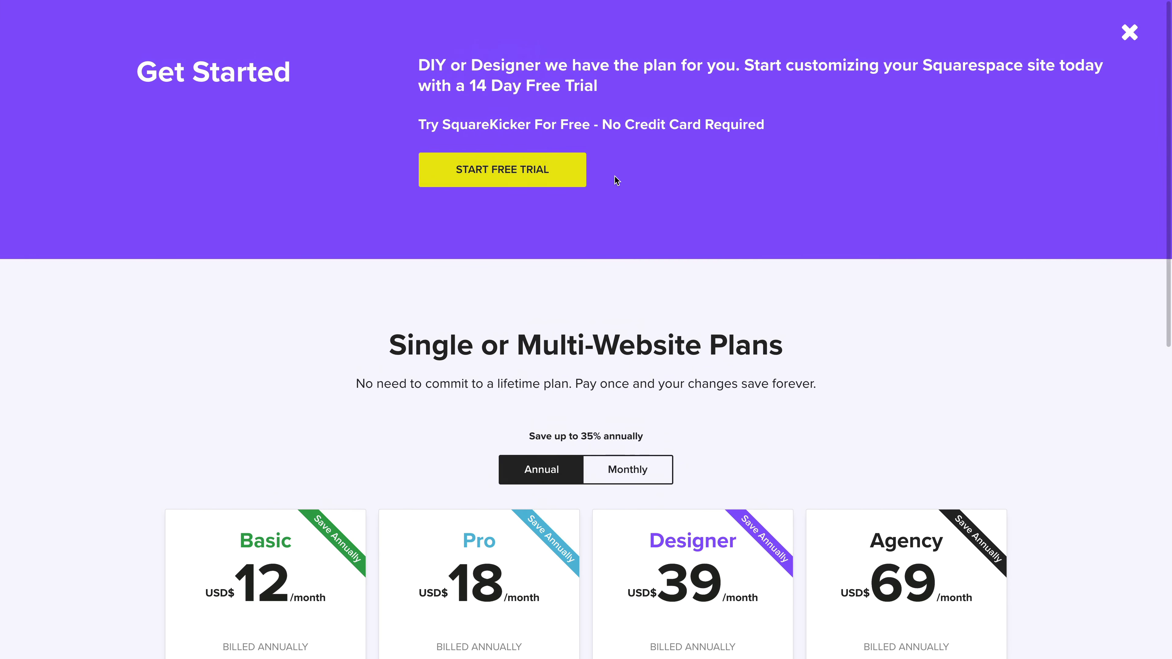
pyautogui.moveTo(573, 178)
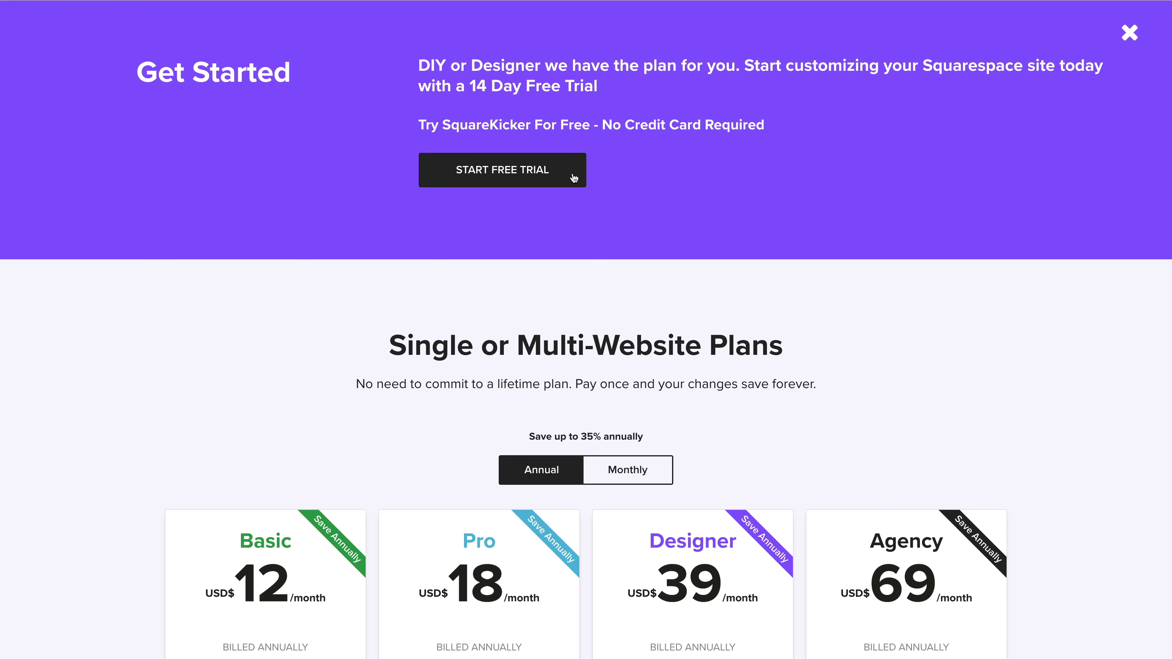
pyautogui.click(503, 170)
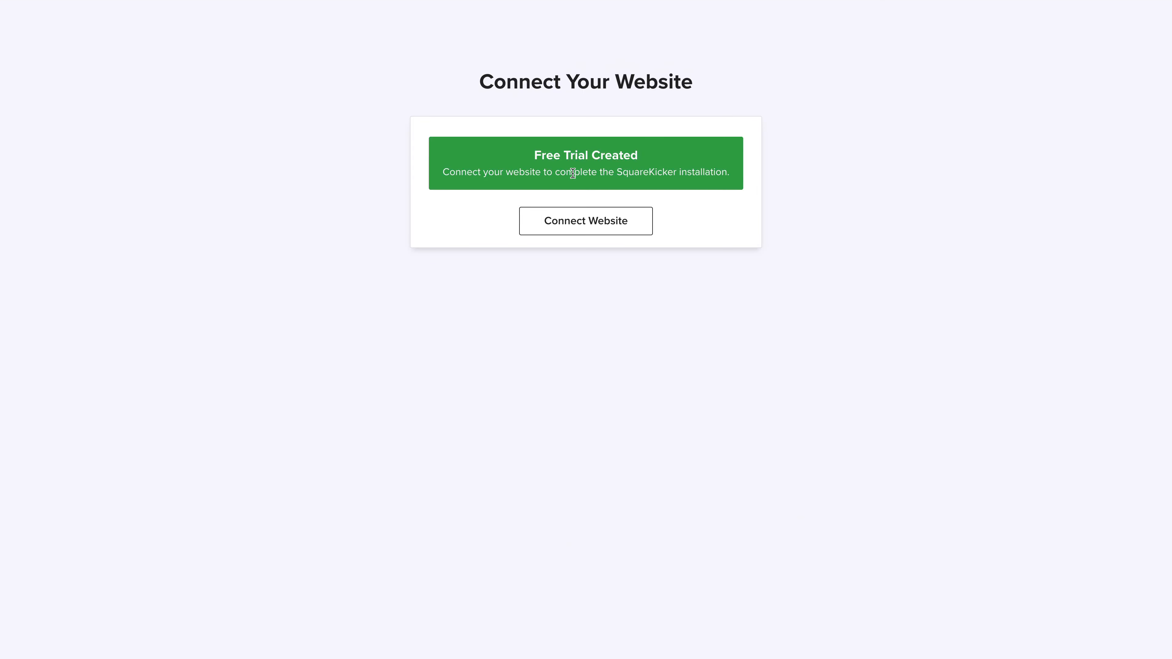
# Step: Connect the trial to Squarespace, choosing the Kakapo site and allowing installation
pyautogui.click(586, 220)
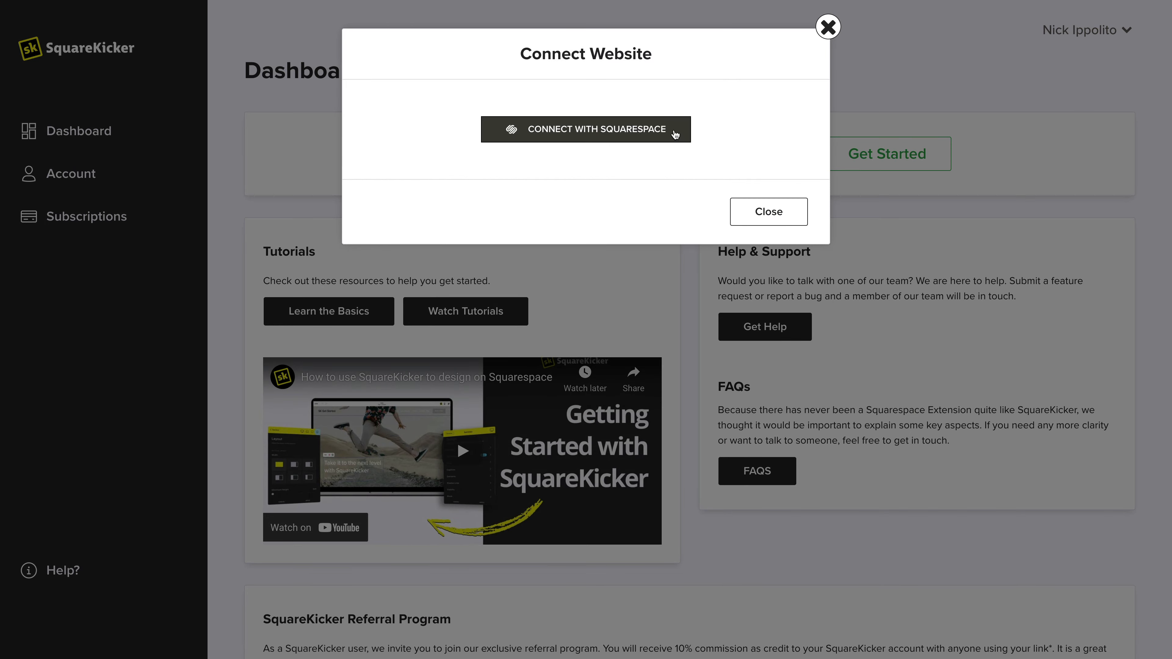
pyautogui.click(585, 129)
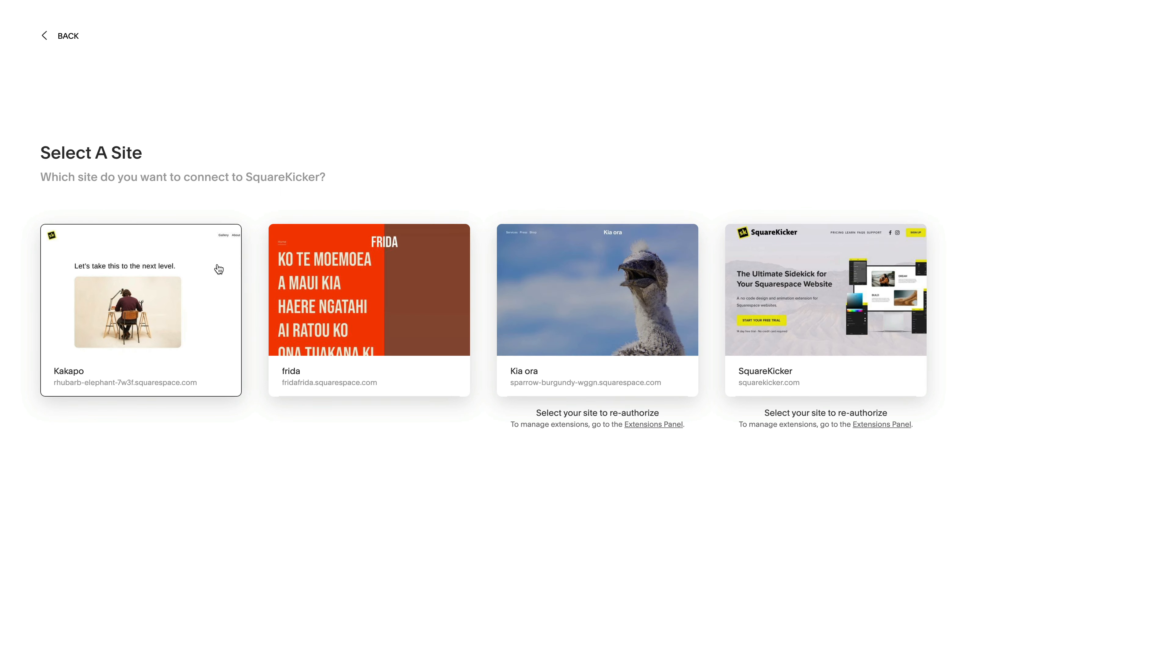
pyautogui.click(139, 309)
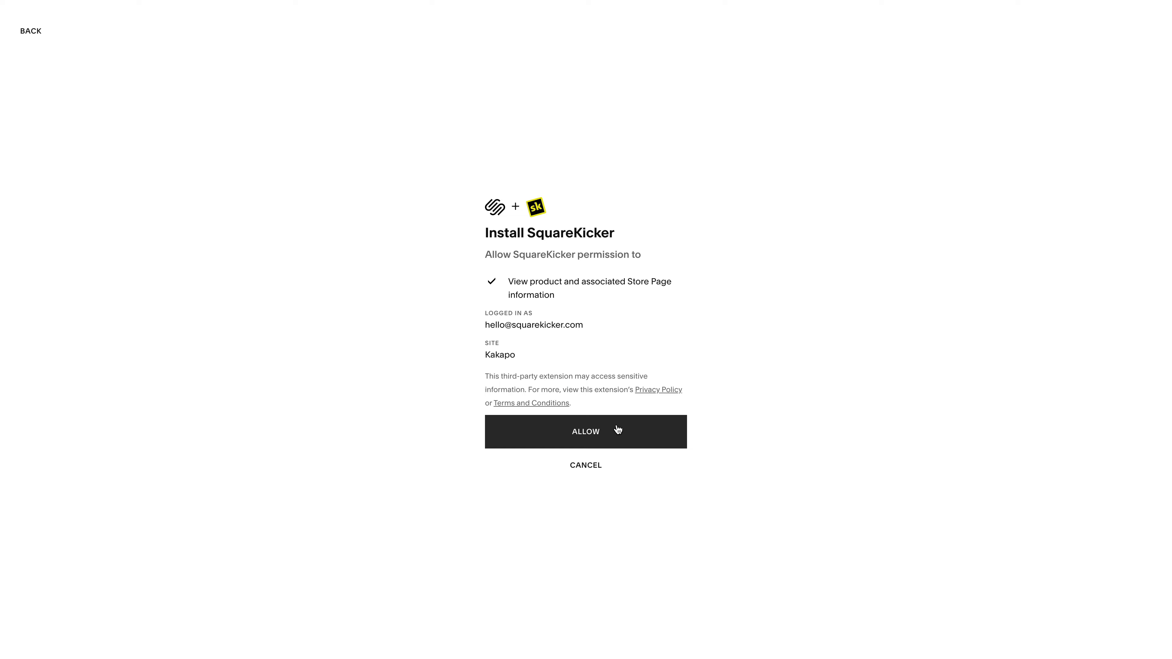
pyautogui.click(585, 431)
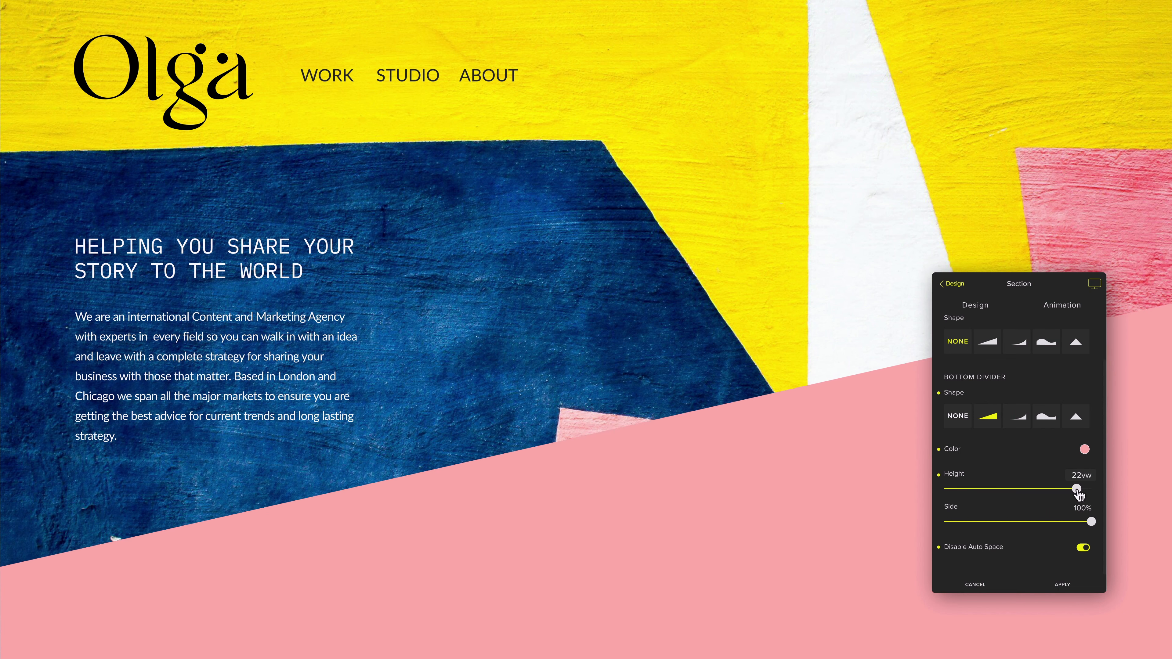
# Step: Lower the pink bottom divider's height and shift the round image's vertical position
pyautogui.moveTo(1075, 490); pyautogui.dragTo(994, 490)
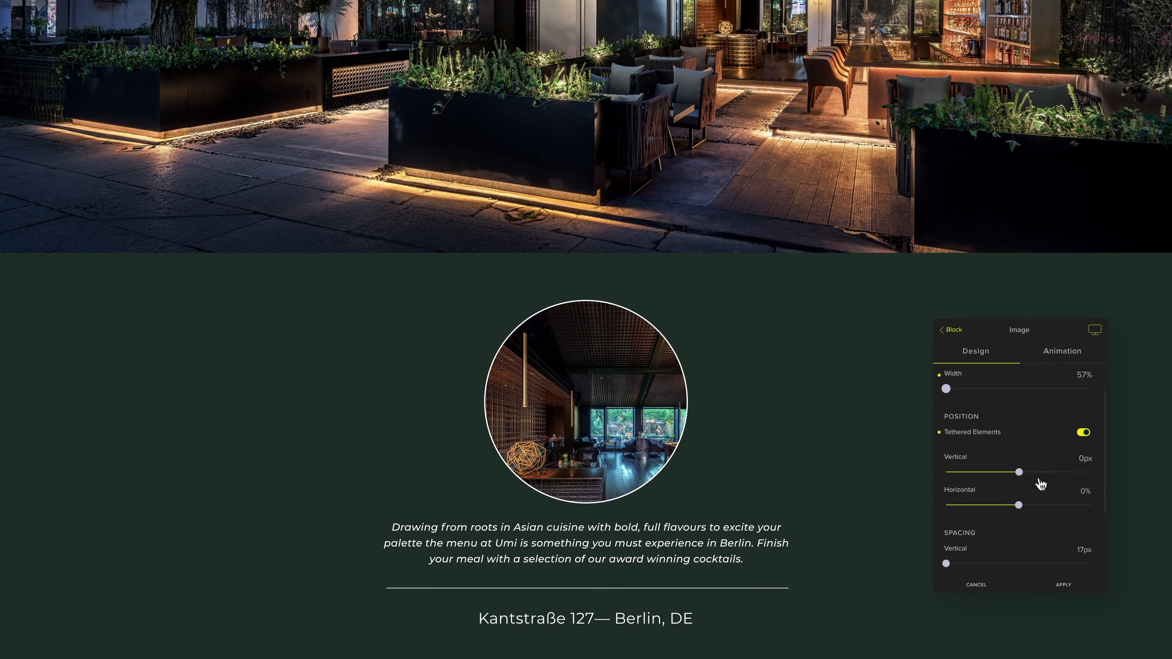
pyautogui.moveTo(1018, 471); pyautogui.dragTo(964, 472)
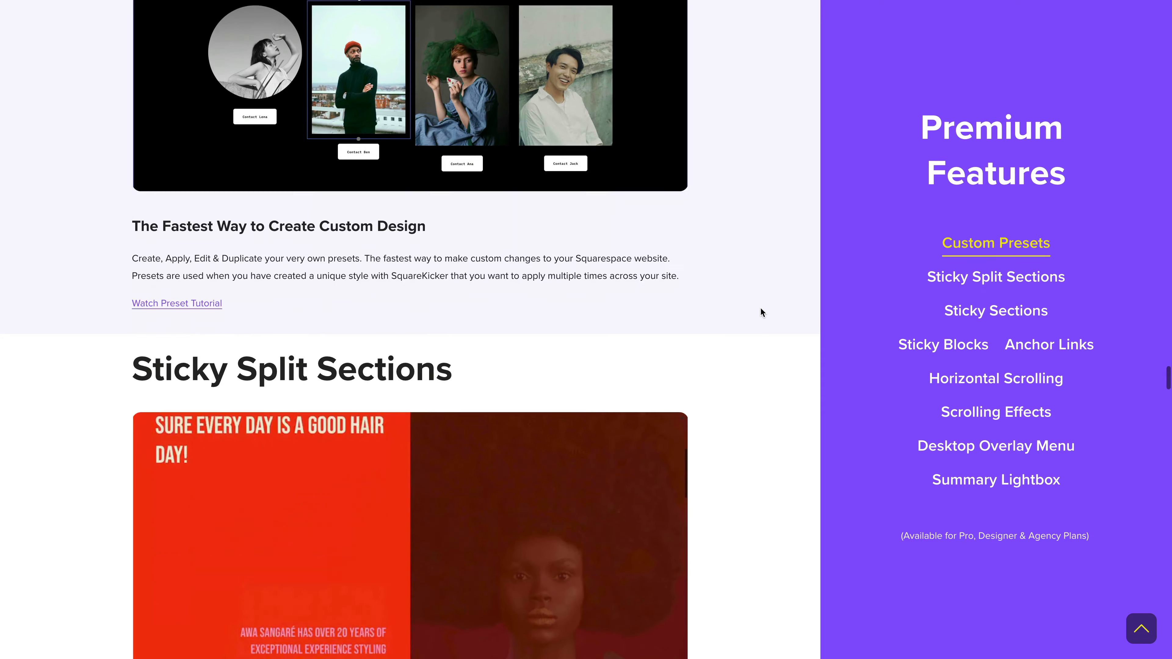
# Step: Scroll past Sticky Sections, Anchor Links and Horizontal Scrolling down to Scrolling Effects
pyautogui.scroll(-3)
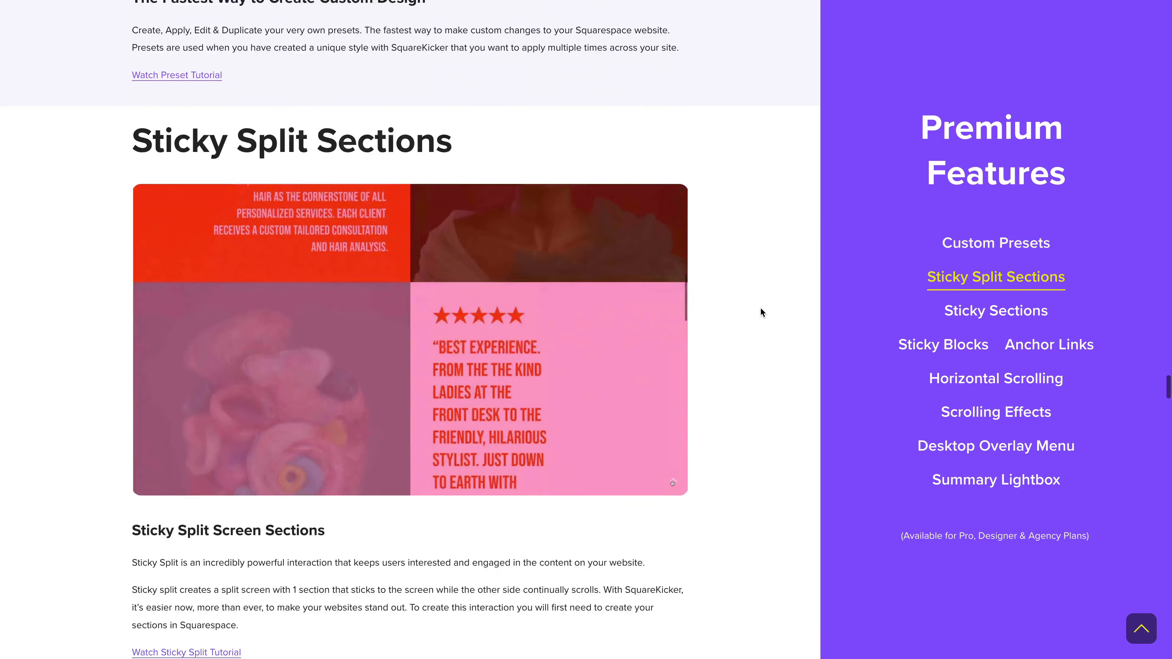
pyautogui.scroll(-3)
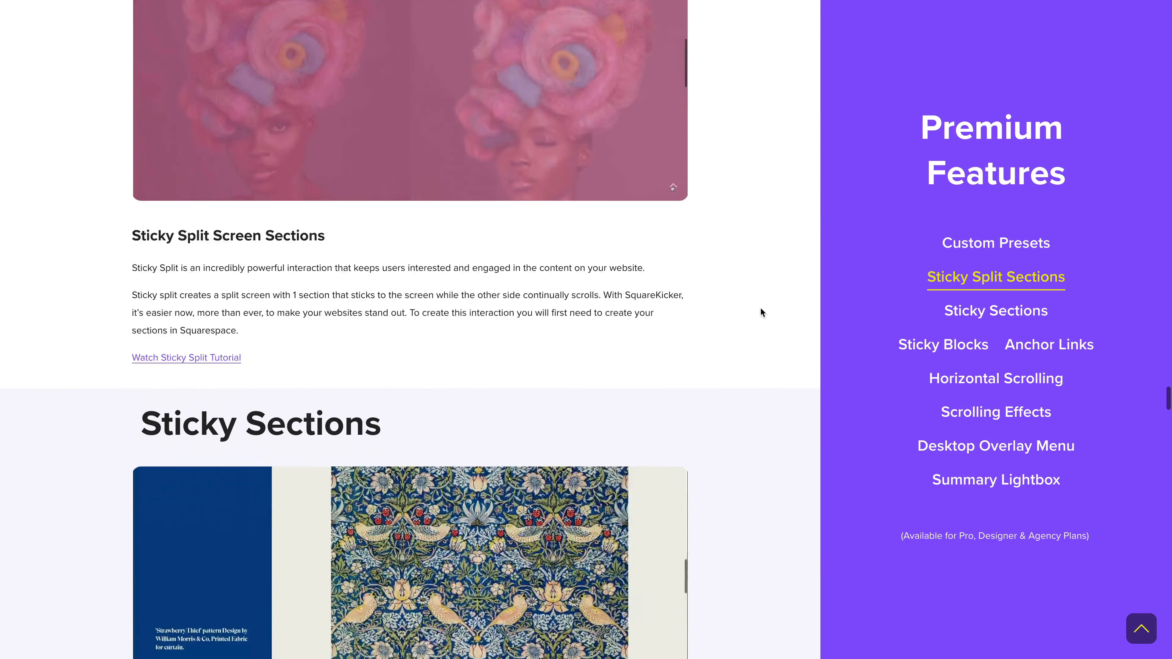
pyautogui.scroll(-3)
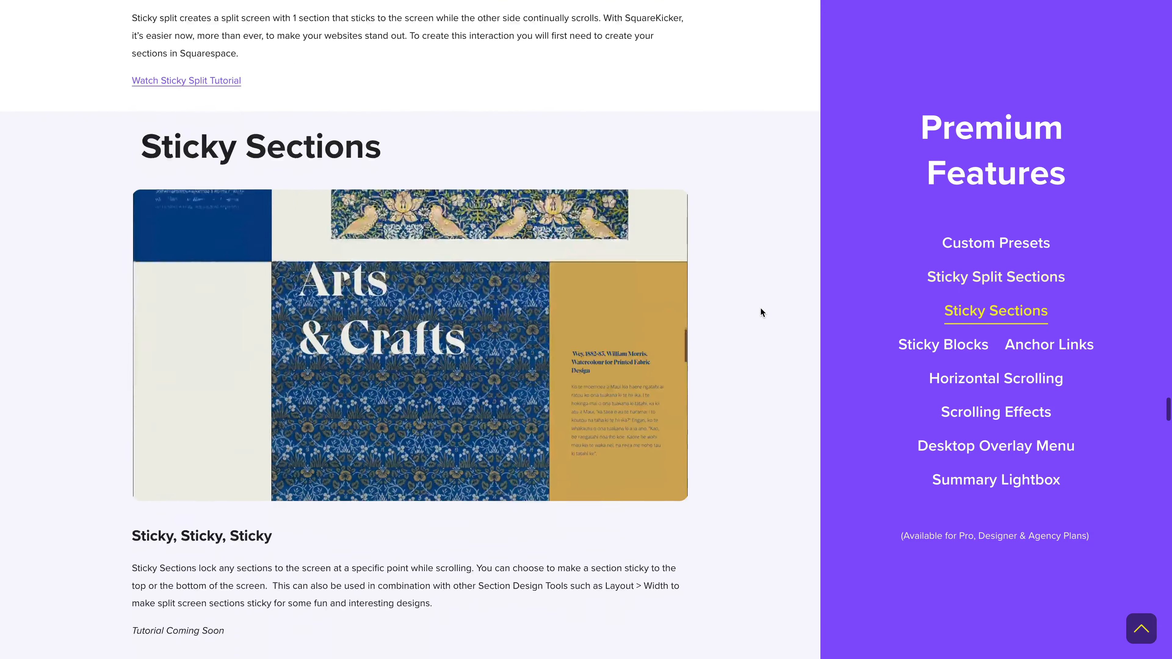
pyautogui.scroll(-3)
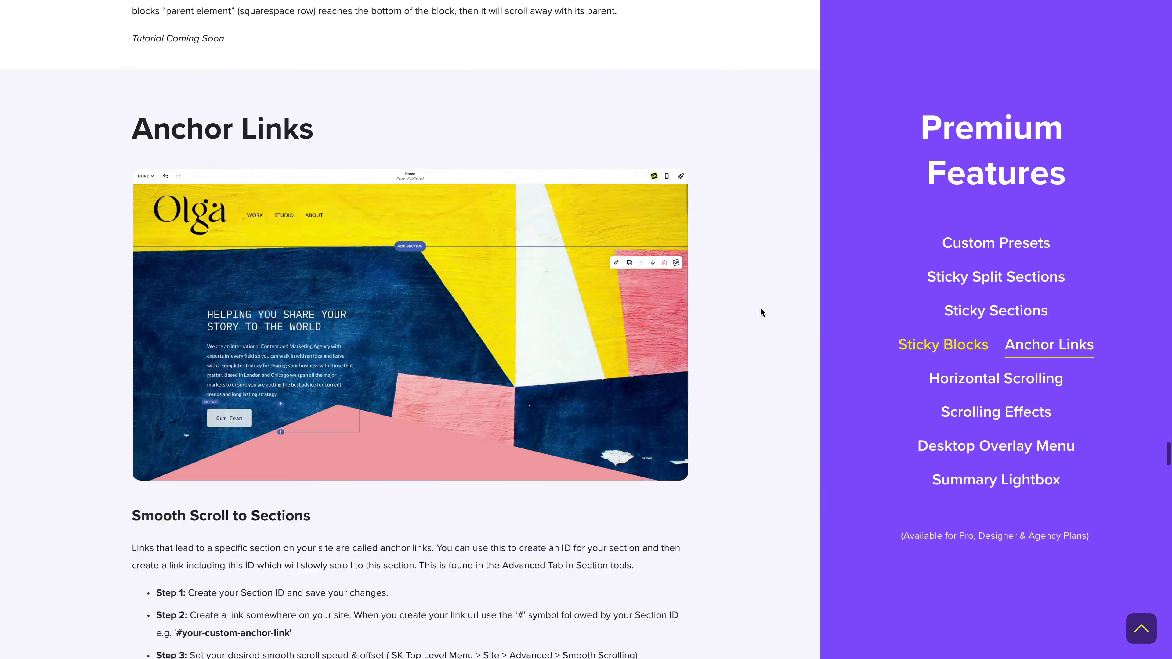
pyautogui.scroll(-3)
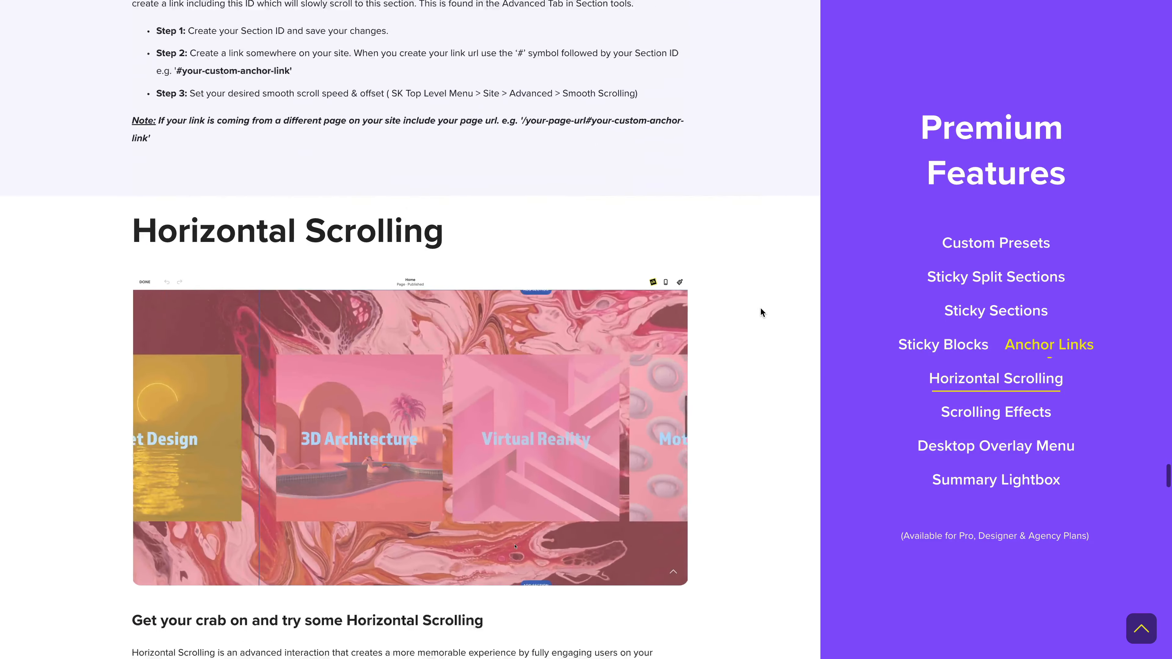
pyautogui.scroll(-3)
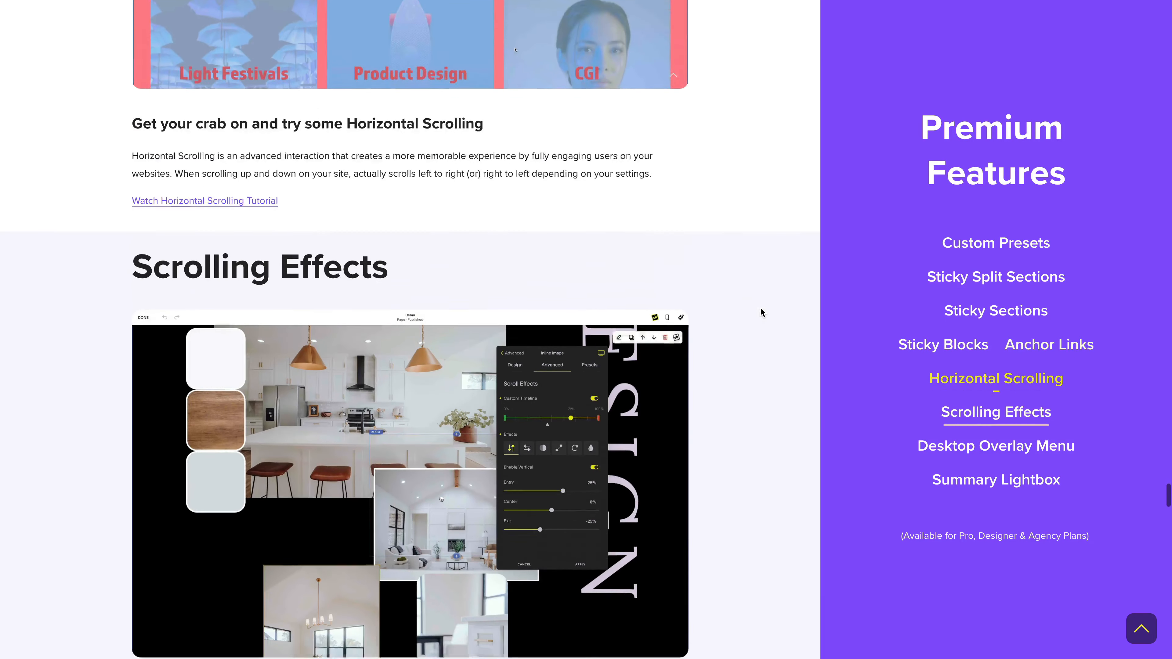
pyautogui.scroll(-3)
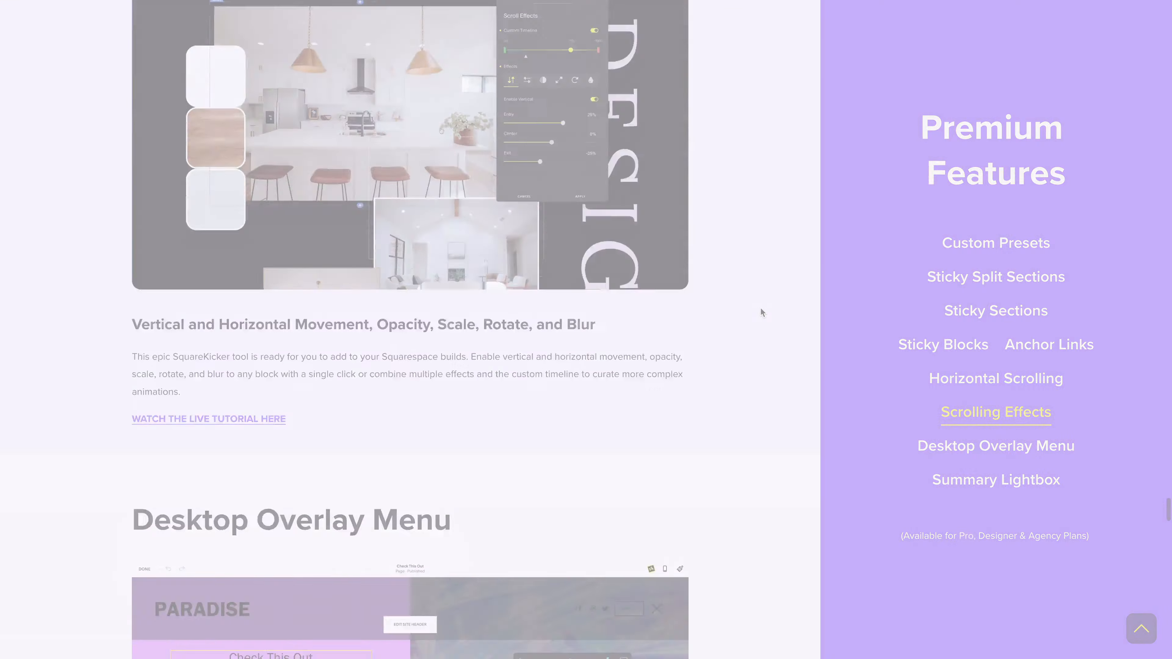